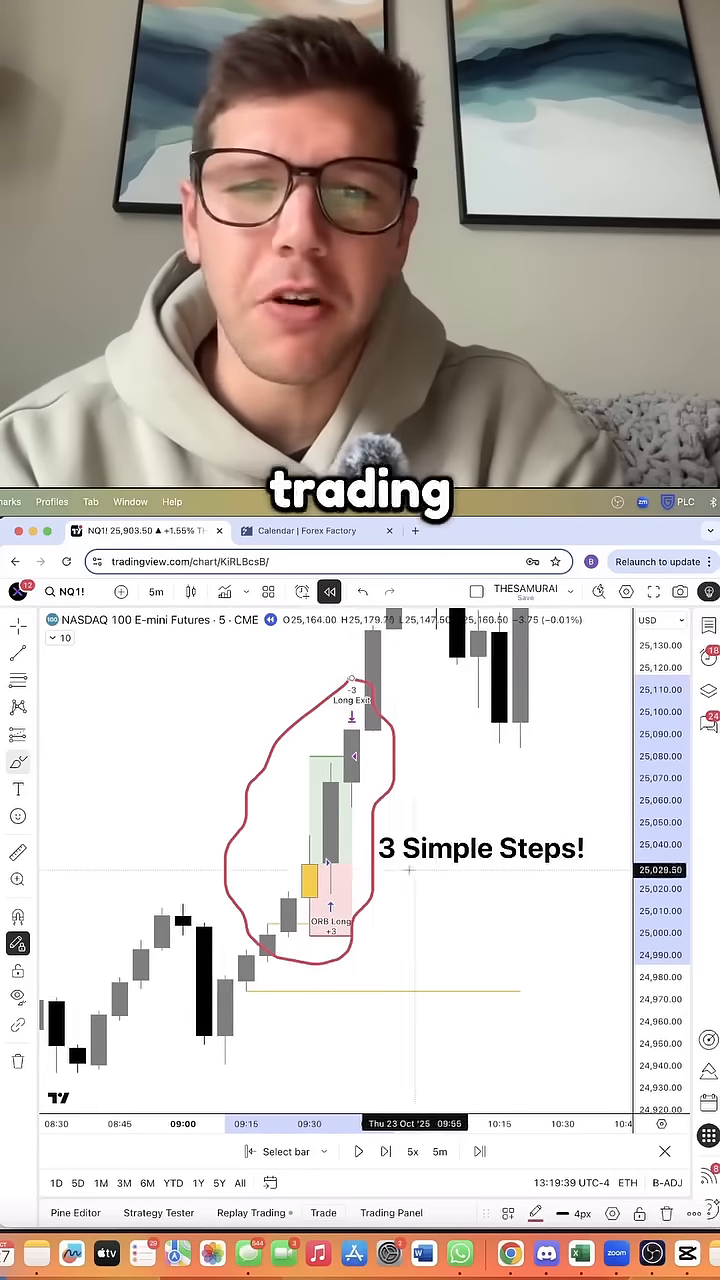
Step: Show the ORB strategy's Pine Script code, then start a fresh blank browser tab
left_click_drag(380, 878, 536, 888)
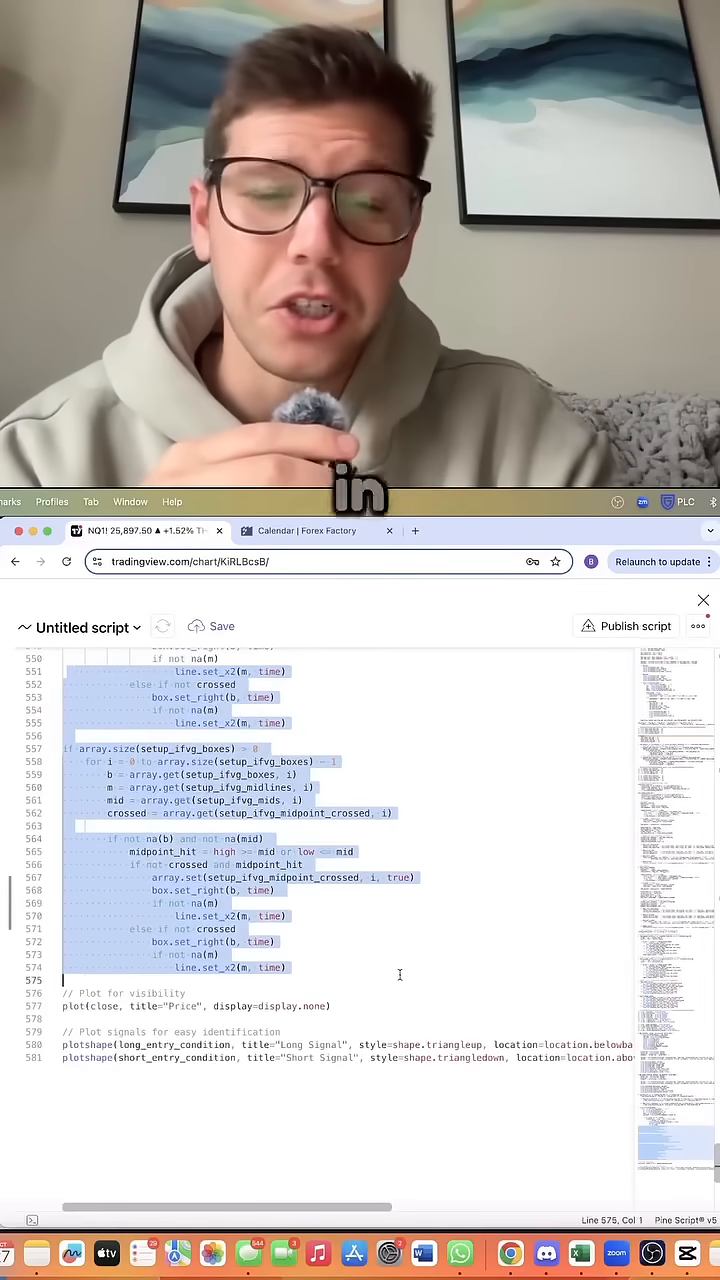
left_click(584, 532)
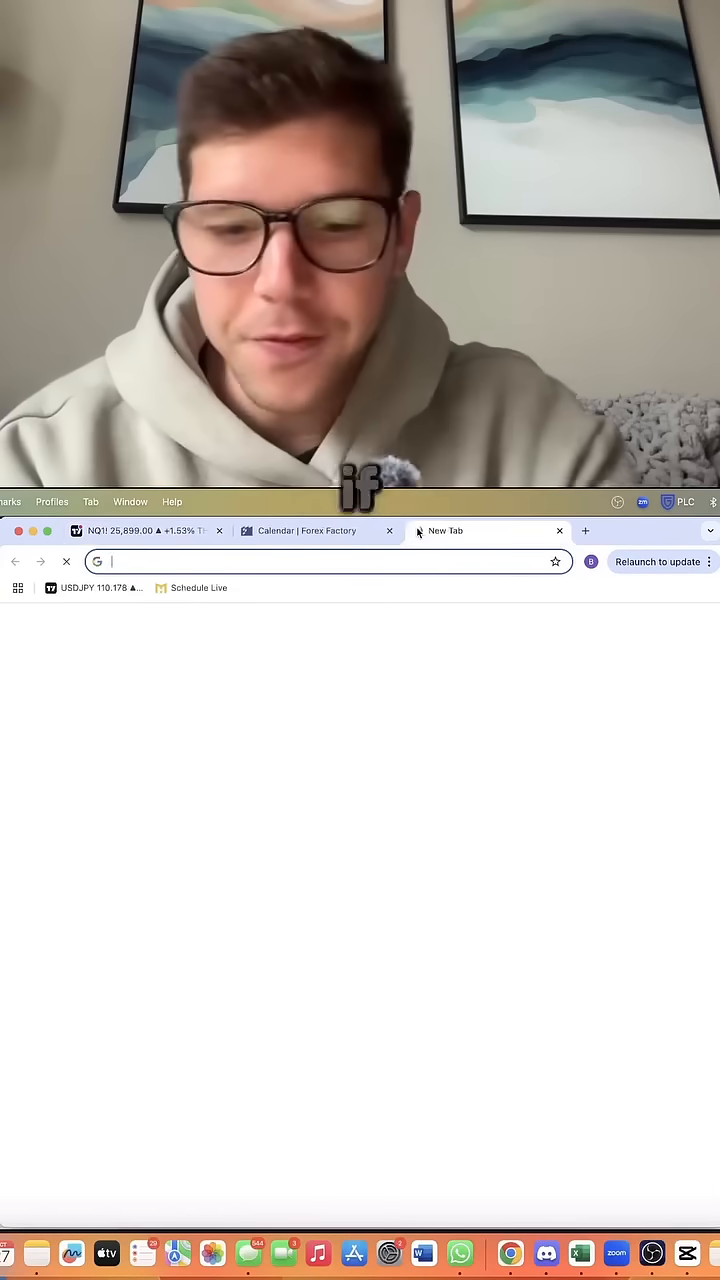
Step: Bring up the ORB Hyper Tune Colab notebook, then return to the TradingView strategy report
type("five")
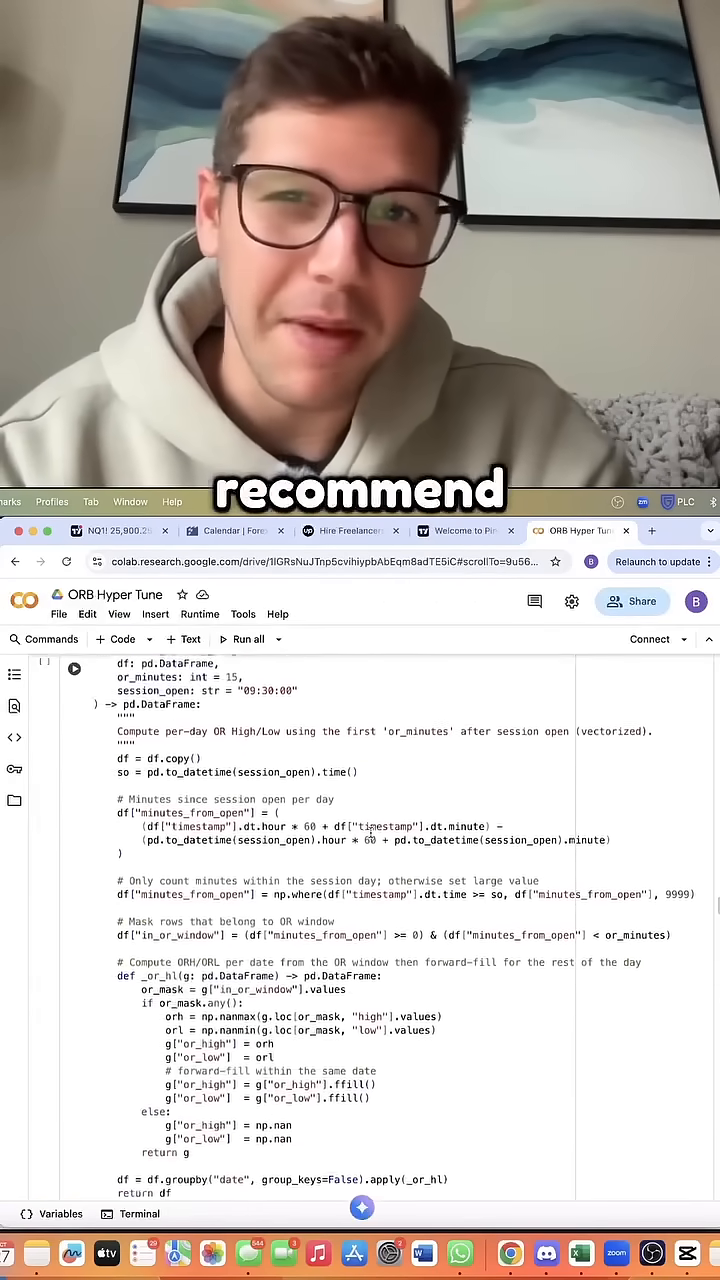
left_click(464, 532)
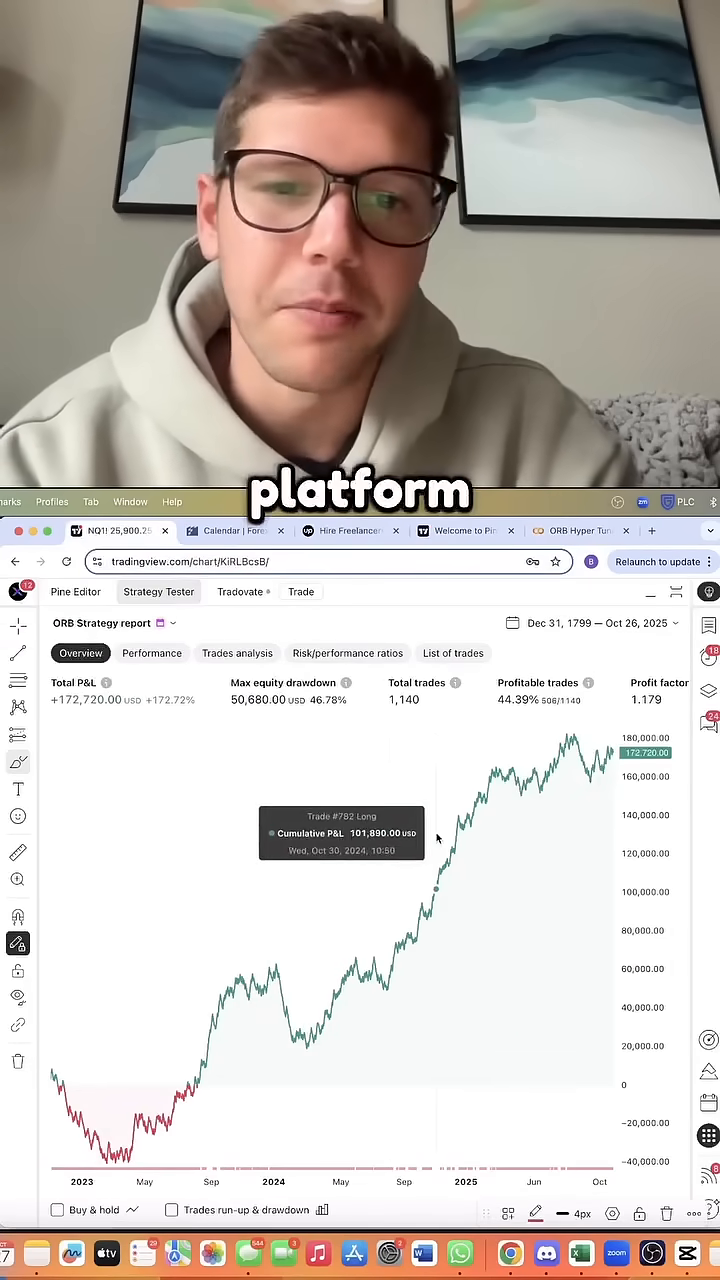
mouse_move(590, 880)
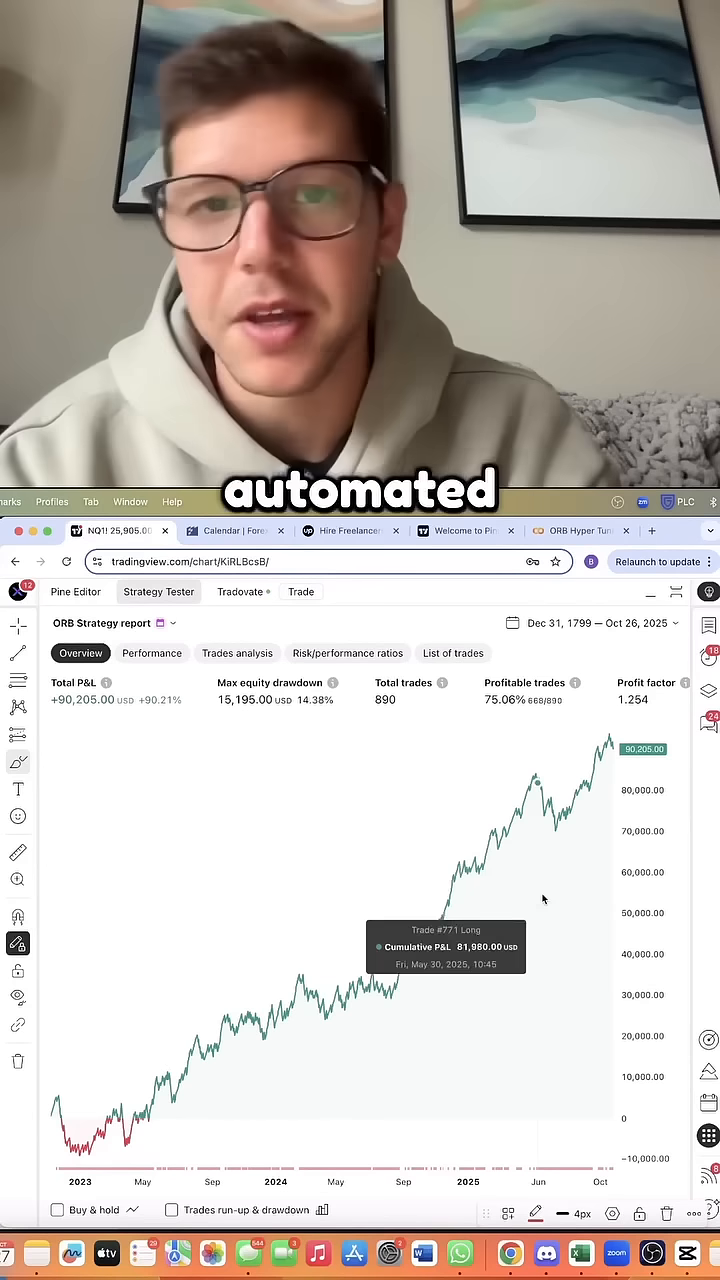
mouse_move(408, 880)
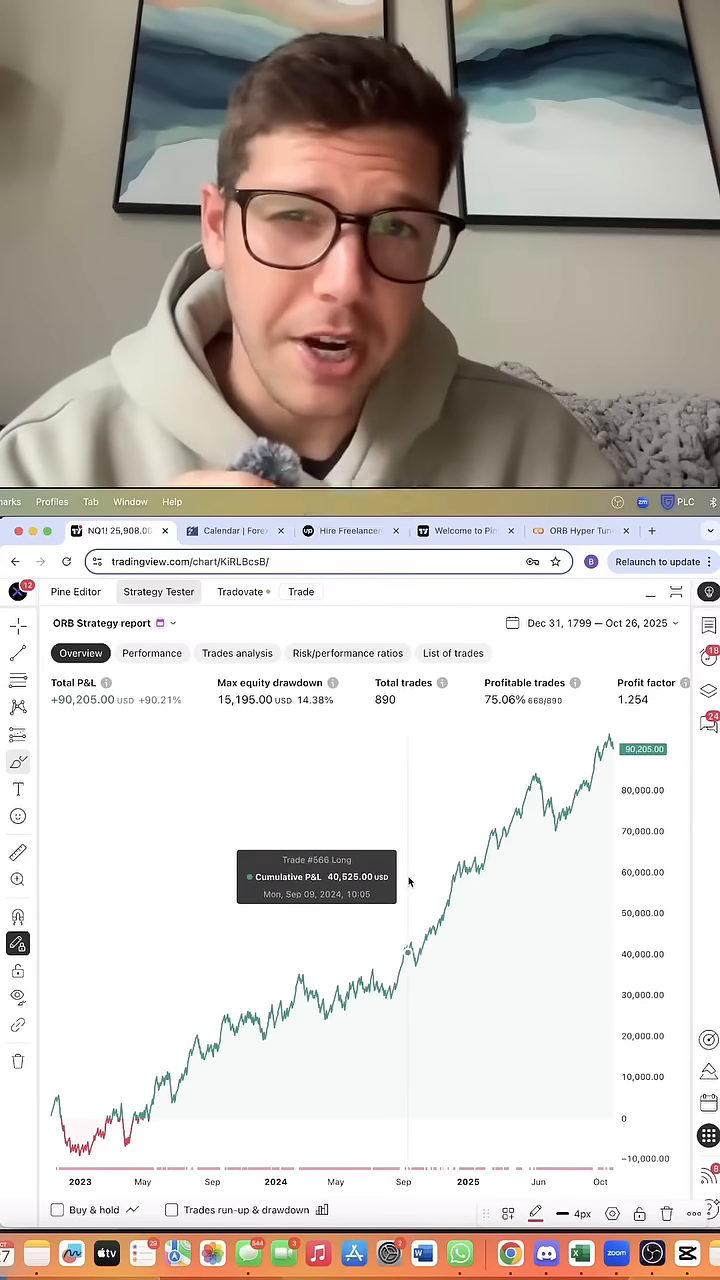